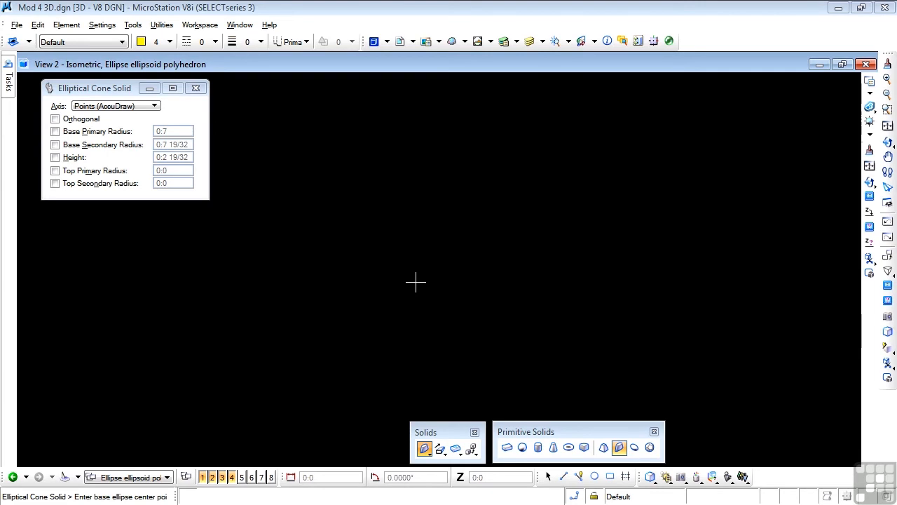
{"action": "mouse_move", "coordinate": [477, 317]}
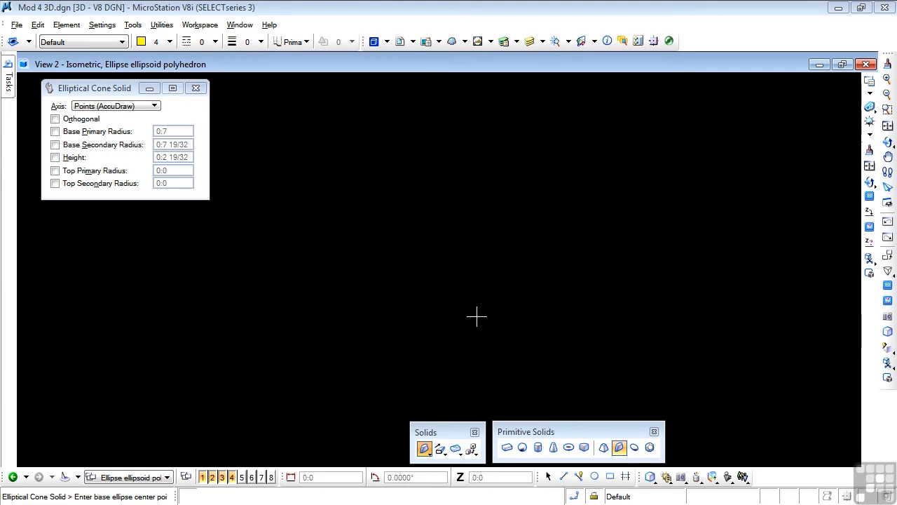
Step: Start the Elliptical Cone Solid tool and set the cone base centre in the view
{"action": "left_click", "coordinate": [620, 448]}
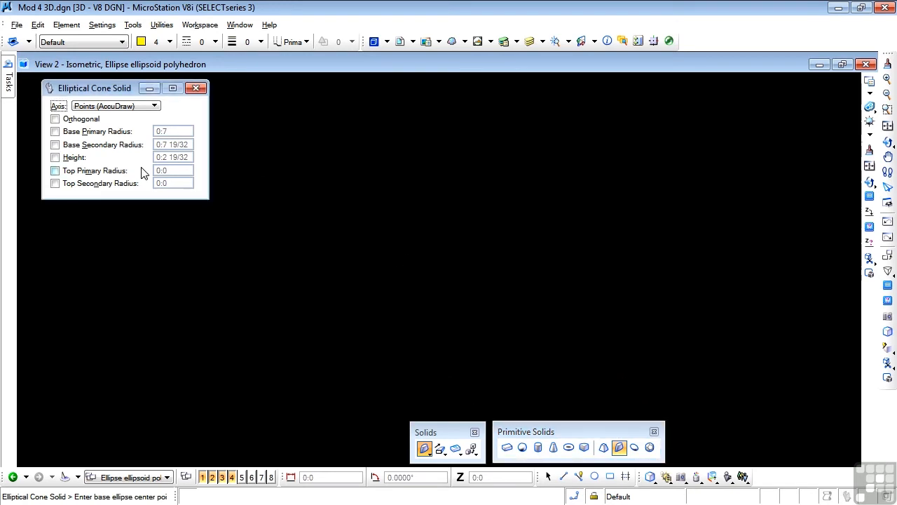
{"action": "mouse_move", "coordinate": [129, 123]}
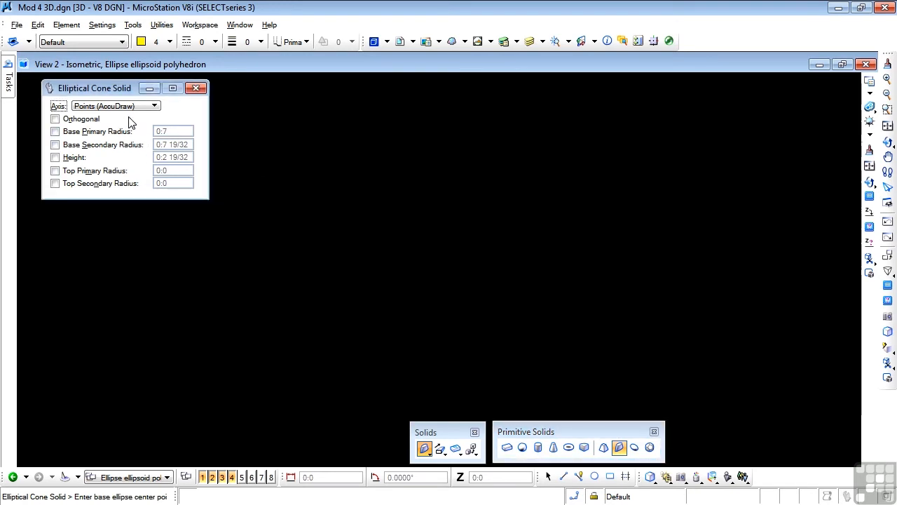
{"action": "mouse_move", "coordinate": [265, 138]}
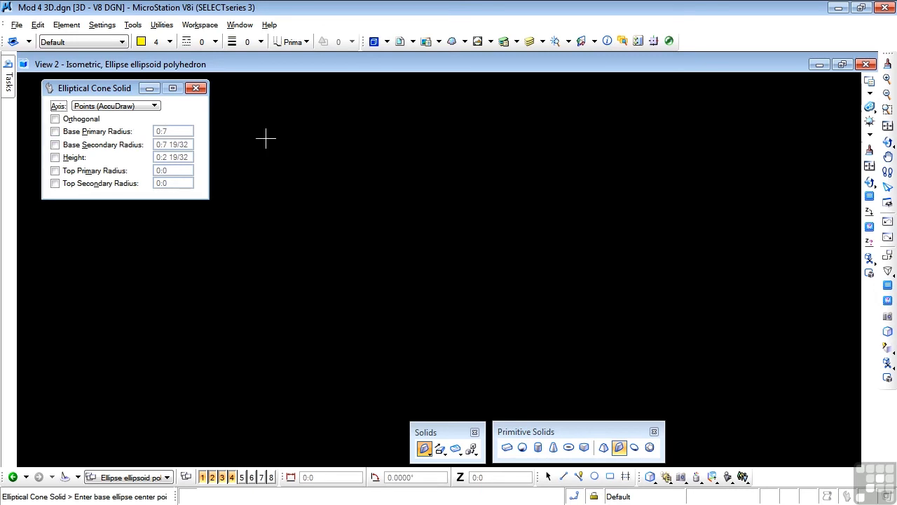
{"action": "mouse_move", "coordinate": [384, 301]}
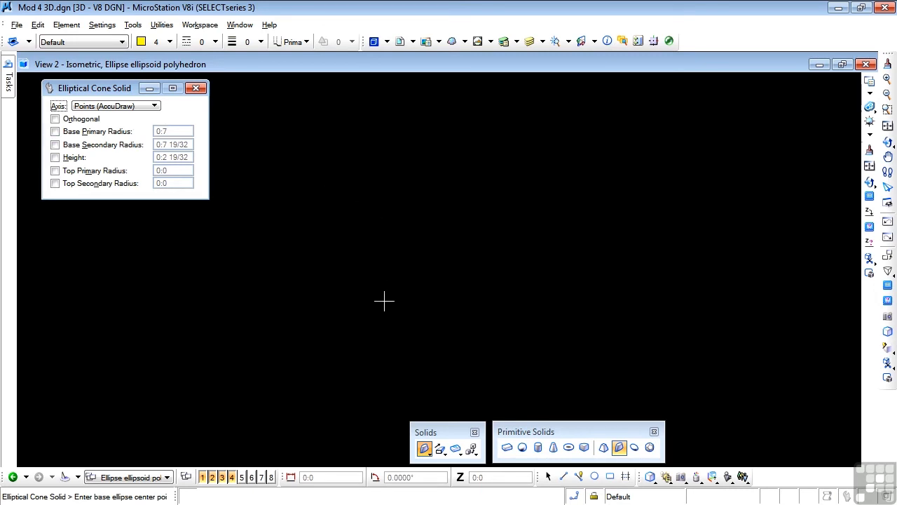
{"action": "left_click", "coordinate": [384, 301]}
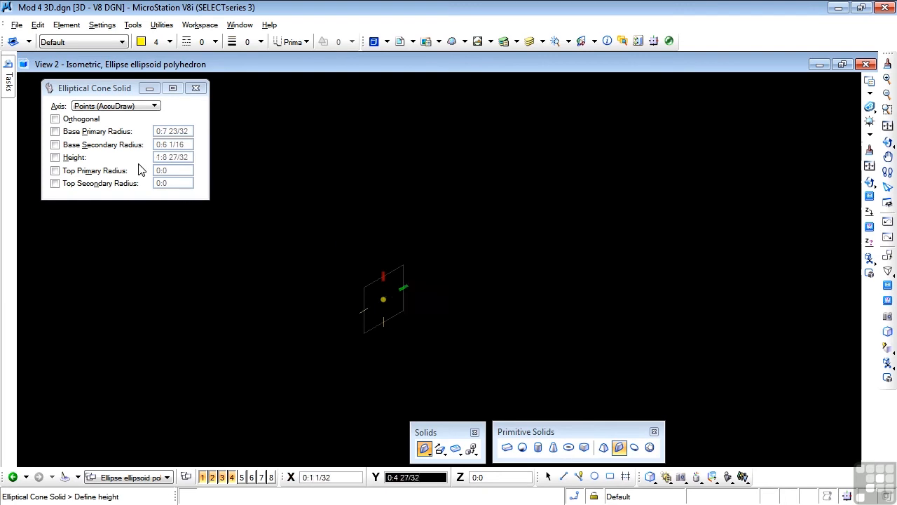
Step: Enable Orthogonal so the cone's height stays perpendicular to its elliptical base
{"action": "left_click", "coordinate": [56, 118]}
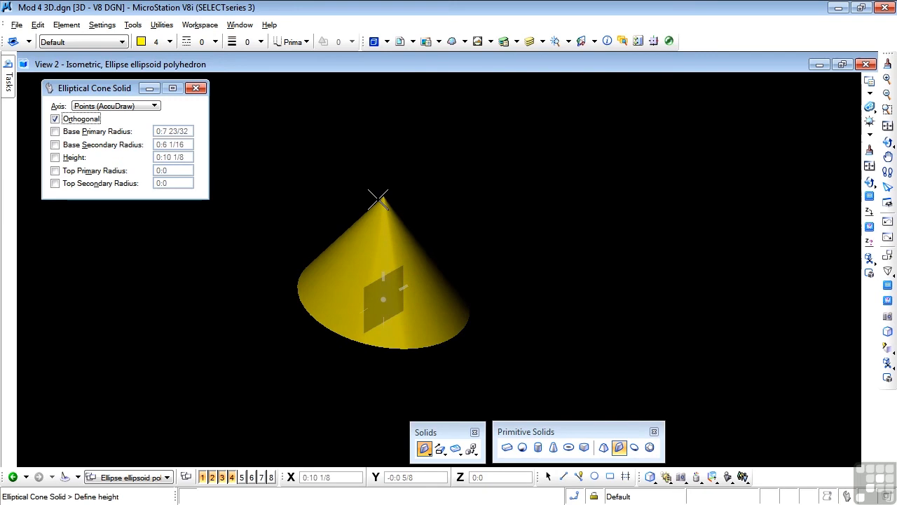
{"action": "mouse_move", "coordinate": [384, 181]}
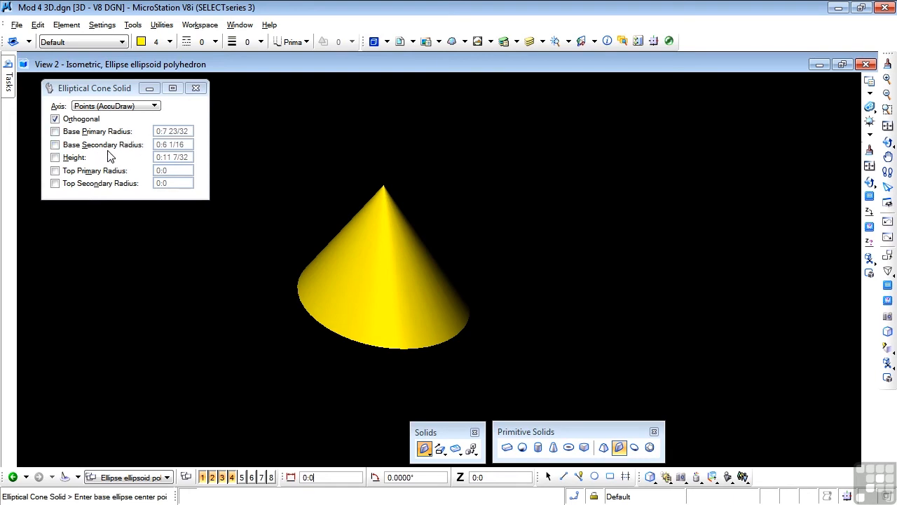
{"action": "mouse_move", "coordinate": [129, 157]}
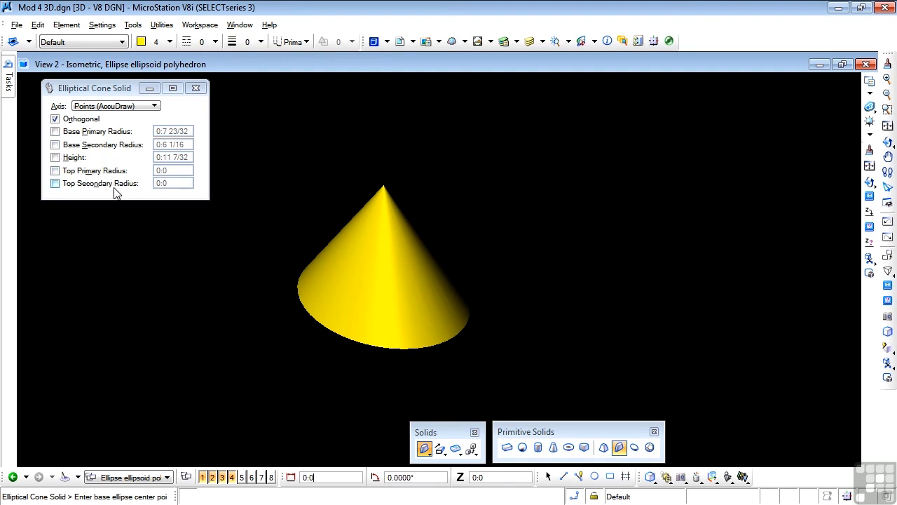
{"action": "mouse_move", "coordinate": [266, 215]}
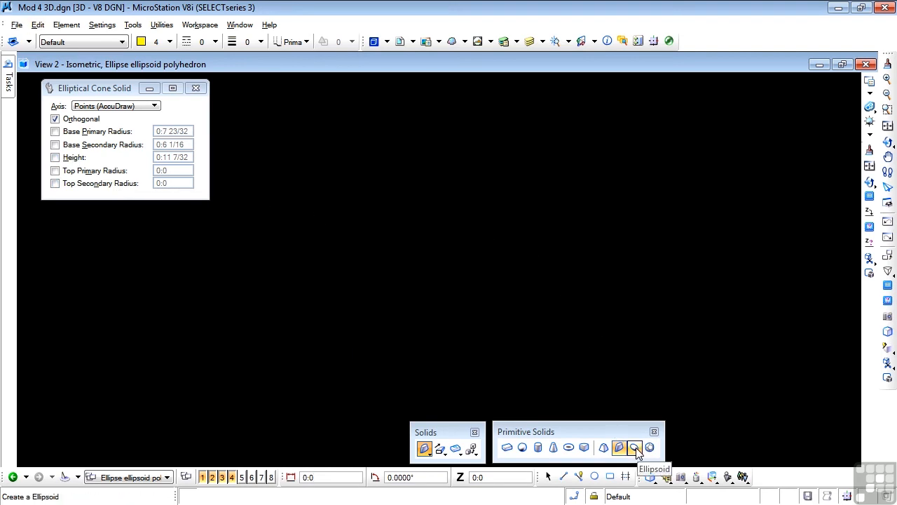
Step: Start the Ellipsoid tool from the Primitive Solids toolbox
{"action": "left_click", "coordinate": [634, 448]}
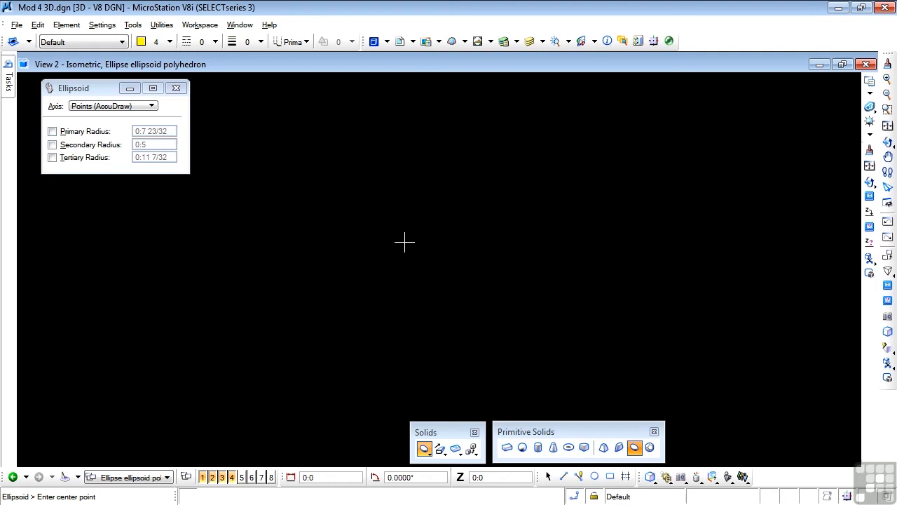
{"action": "mouse_move", "coordinate": [384, 252]}
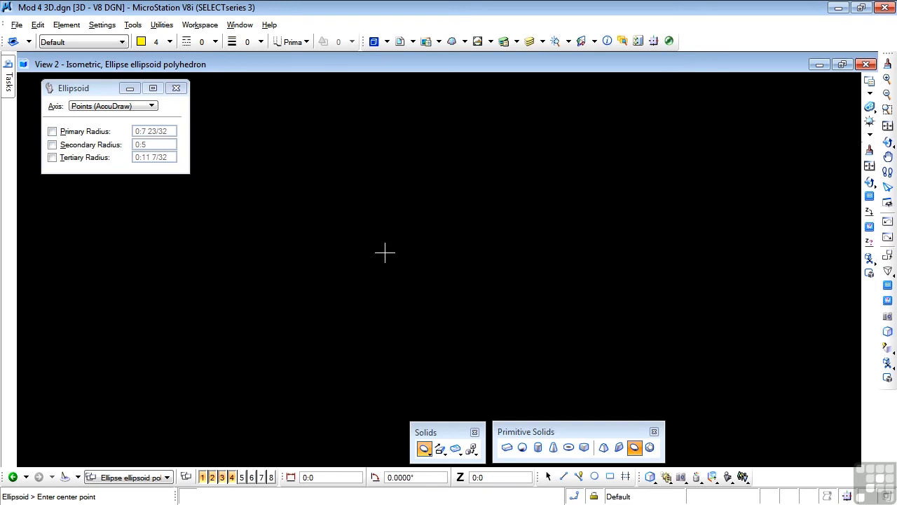
Step: Set the yellow ellipsoid's center point in the view
{"action": "left_click", "coordinate": [384, 252]}
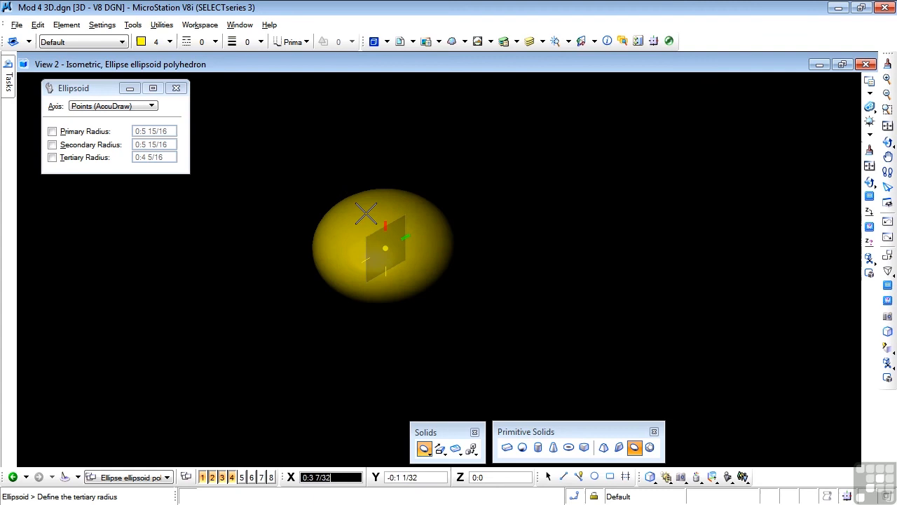
{"action": "mouse_move", "coordinate": [354, 230]}
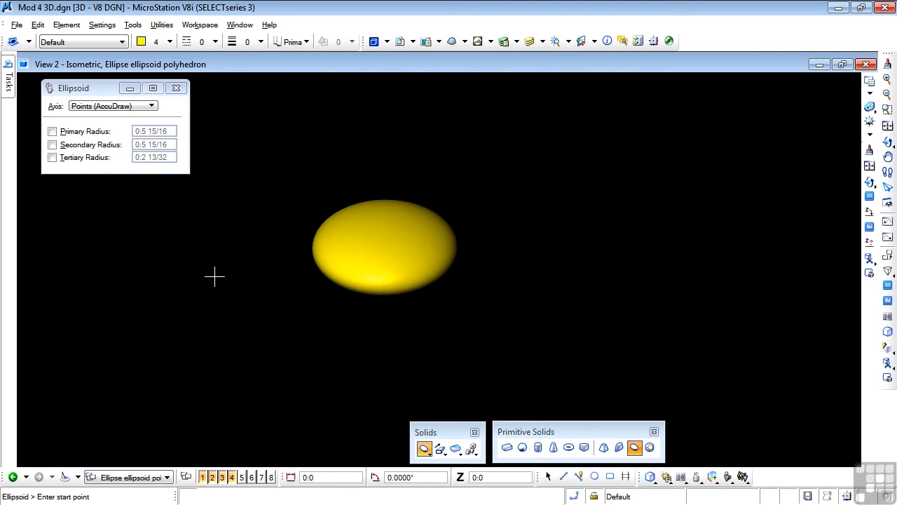
{"action": "mouse_move", "coordinate": [213, 273]}
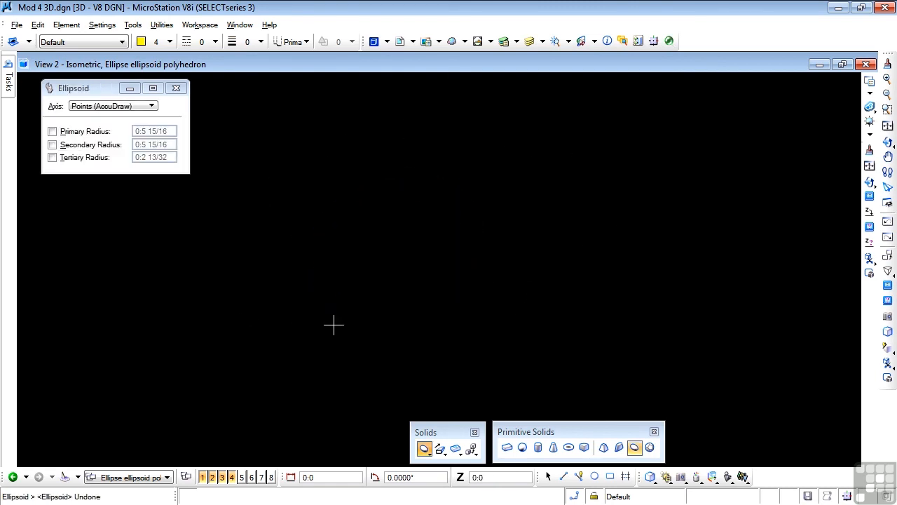
Step: Start the Polyhedron tool with the Vertex method and Face Number 20
{"action": "left_click", "coordinate": [649, 447]}
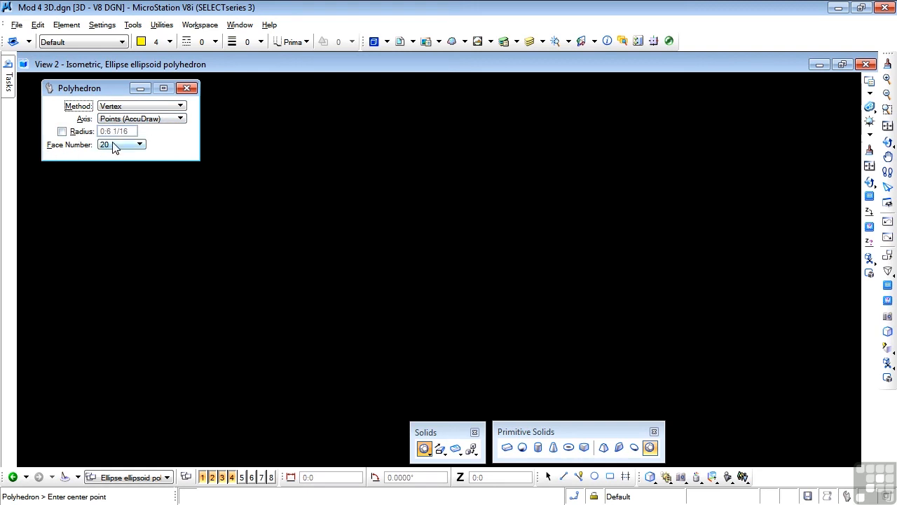
{"action": "left_click", "coordinate": [140, 145]}
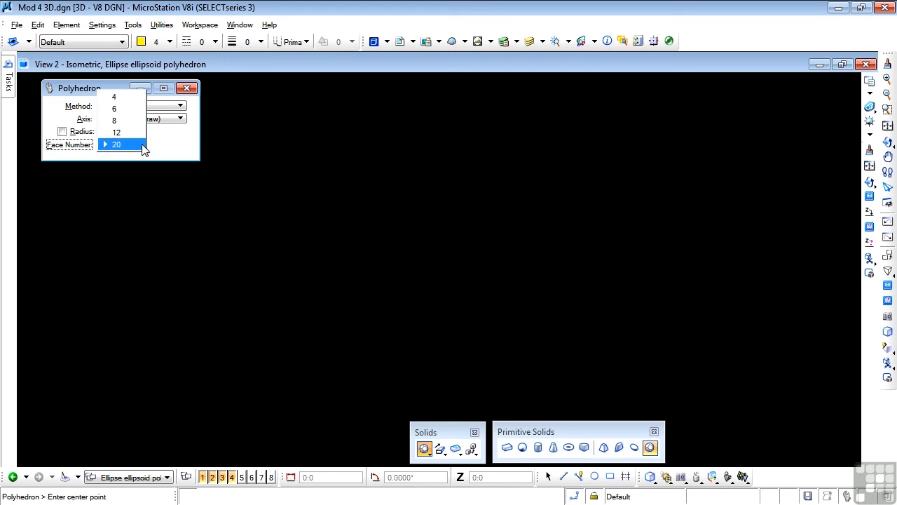
{"action": "left_click", "coordinate": [117, 143]}
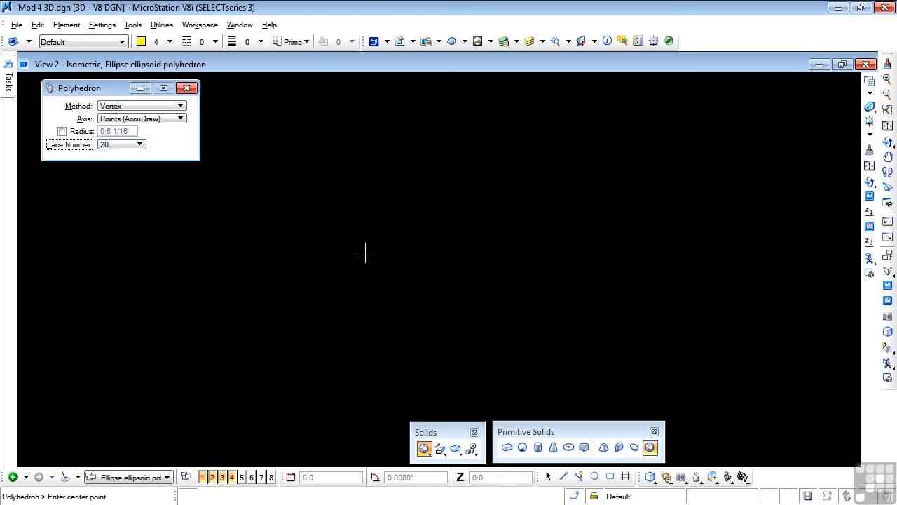